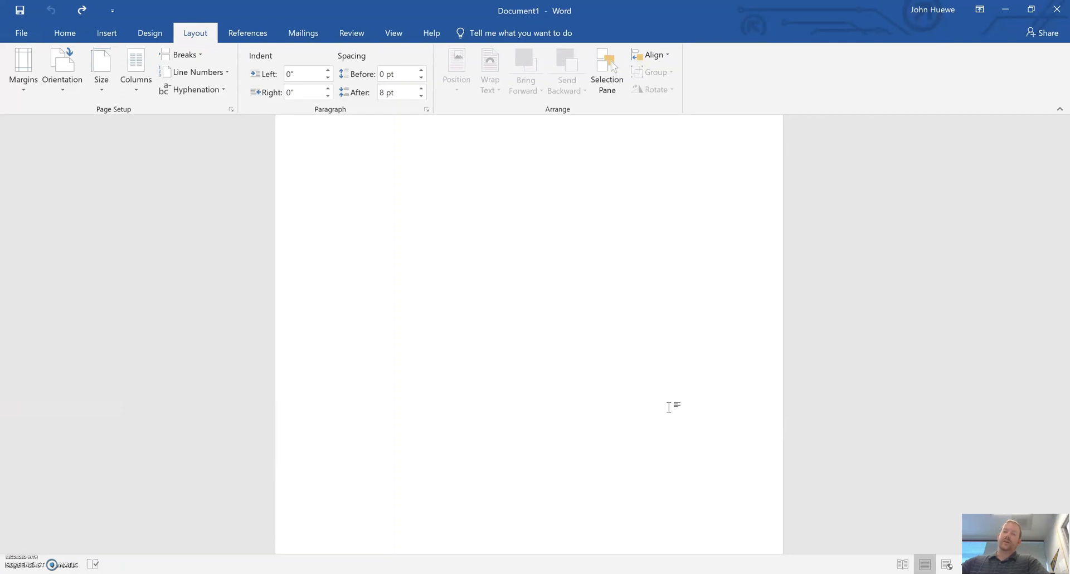
{"action": "mouse_move", "coordinate": [717, 481]}
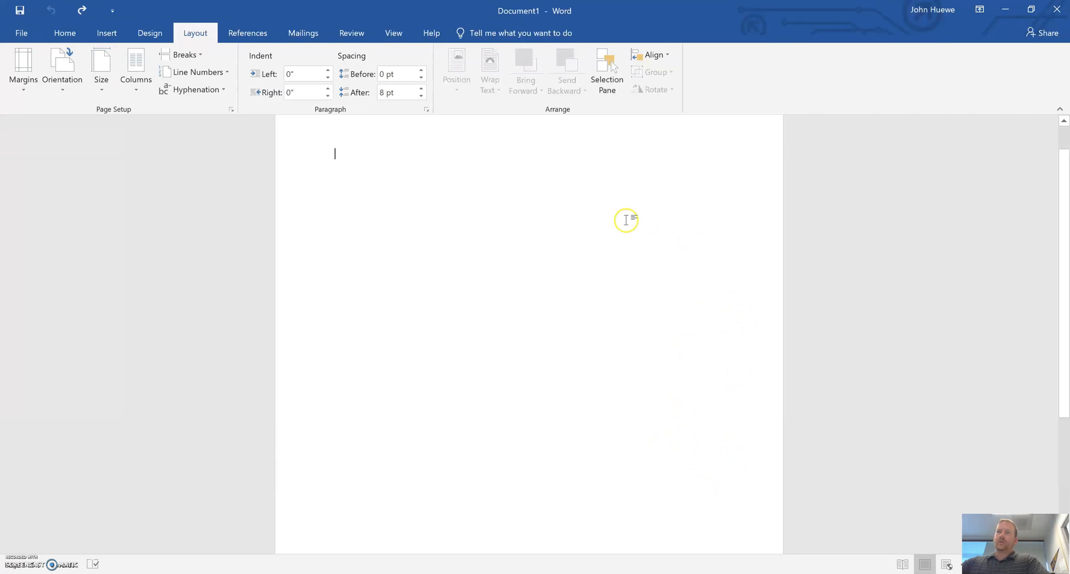
Step: Start inserting a picture from file via the Insert commands
{"action": "left_click", "coordinate": [107, 32]}
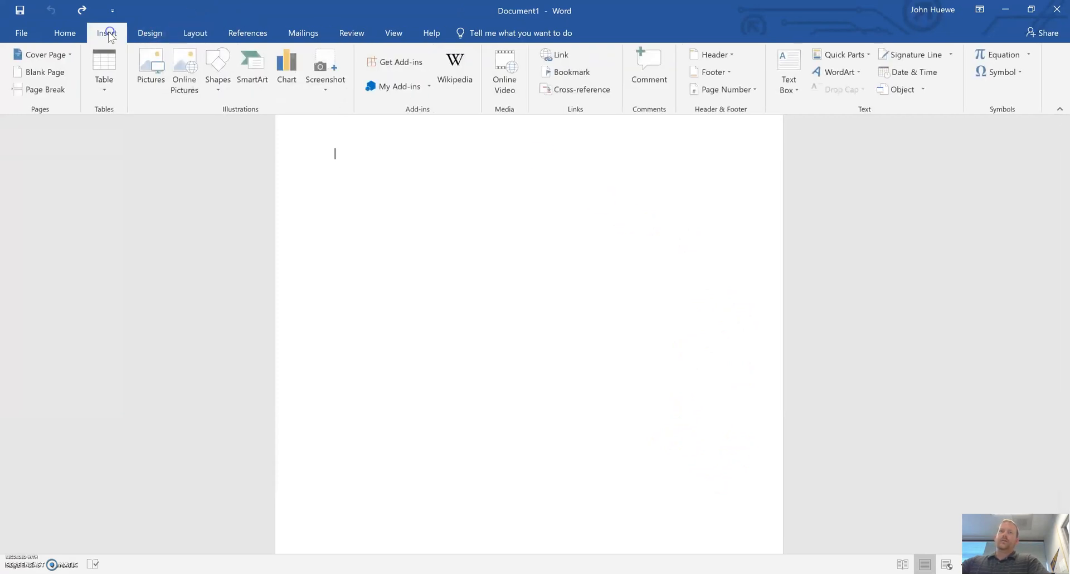
{"action": "left_click", "coordinate": [150, 65]}
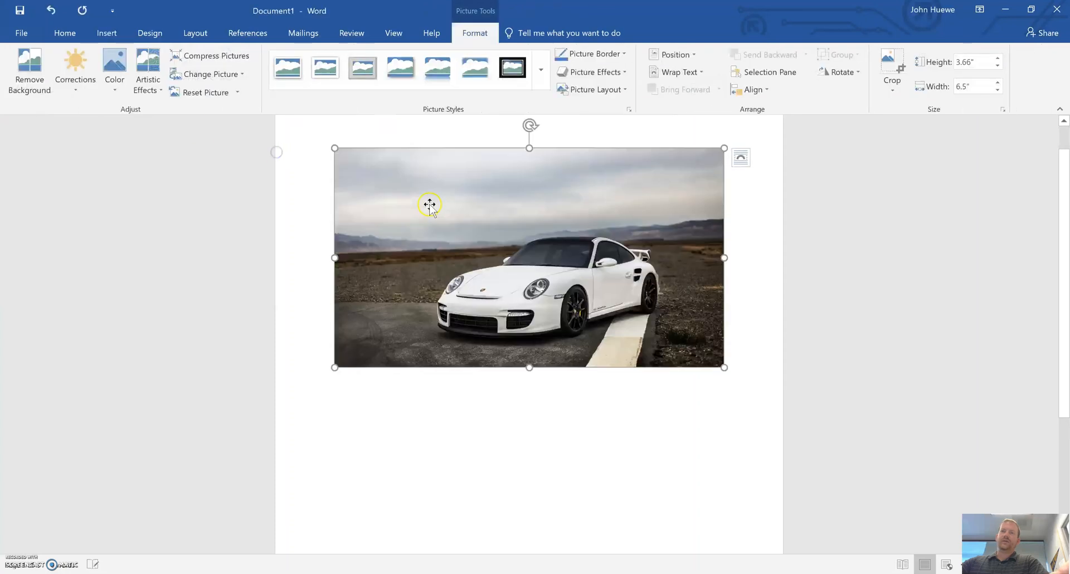
{"action": "mouse_move", "coordinate": [553, 291]}
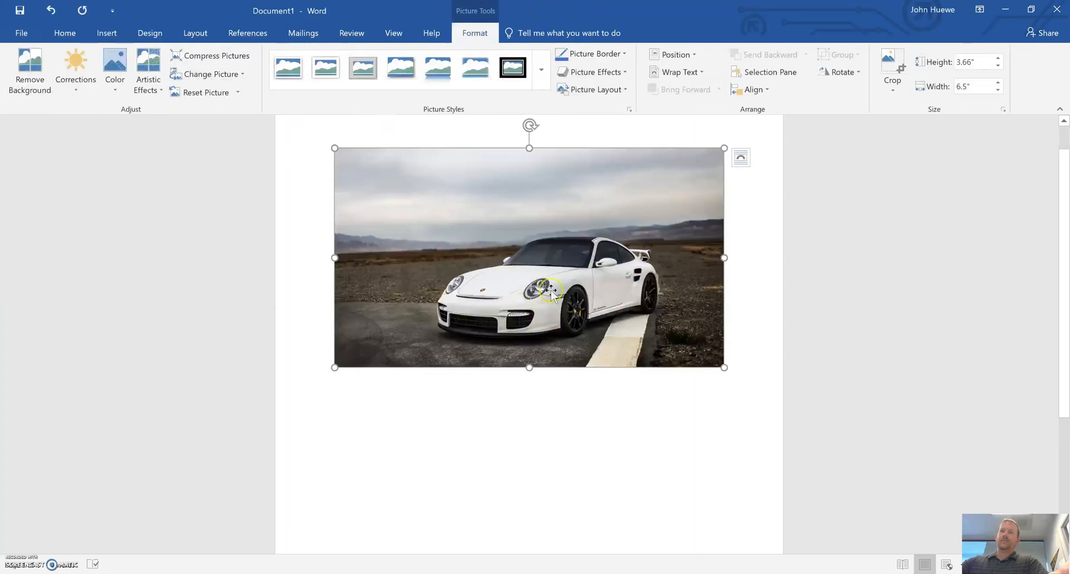
{"action": "mouse_move", "coordinate": [518, 444]}
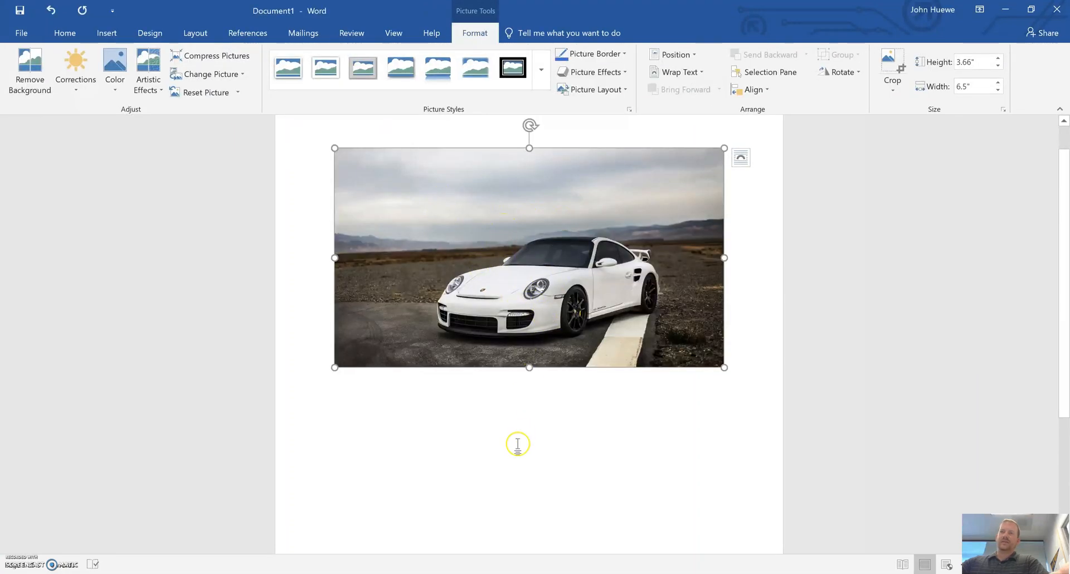
{"action": "mouse_move", "coordinate": [728, 427]}
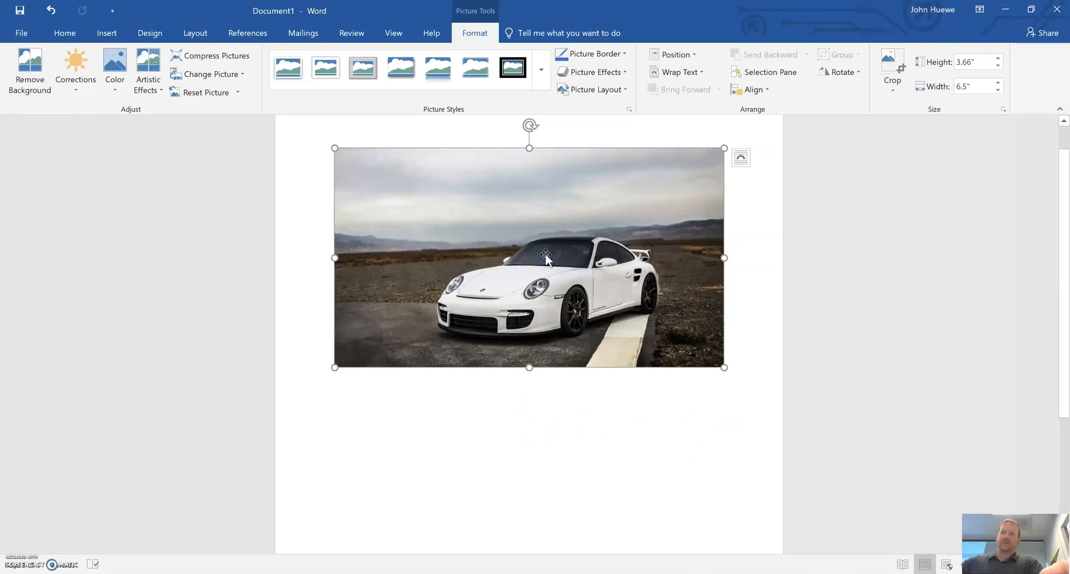
{"action": "mouse_move", "coordinate": [726, 146]}
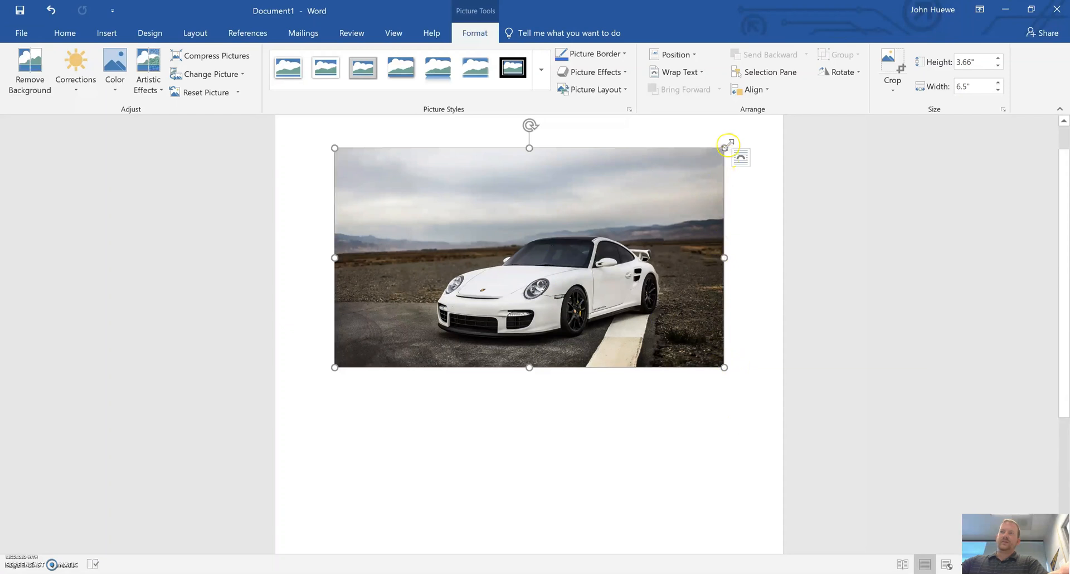
{"action": "mouse_move", "coordinate": [722, 374]}
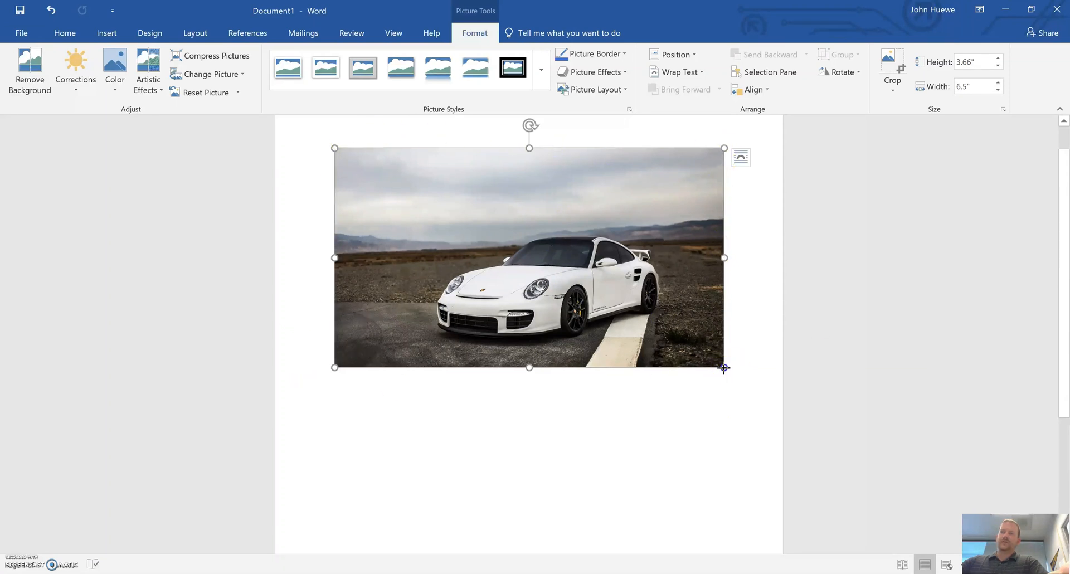
Step: Shrink the car photo to about 2.2 by 3.9 inches, then undo to restore its original 3.66 by 6.5 inch size
{"action": "left_click_drag", "start_coordinate": [724, 367], "coordinate": [665, 339]}
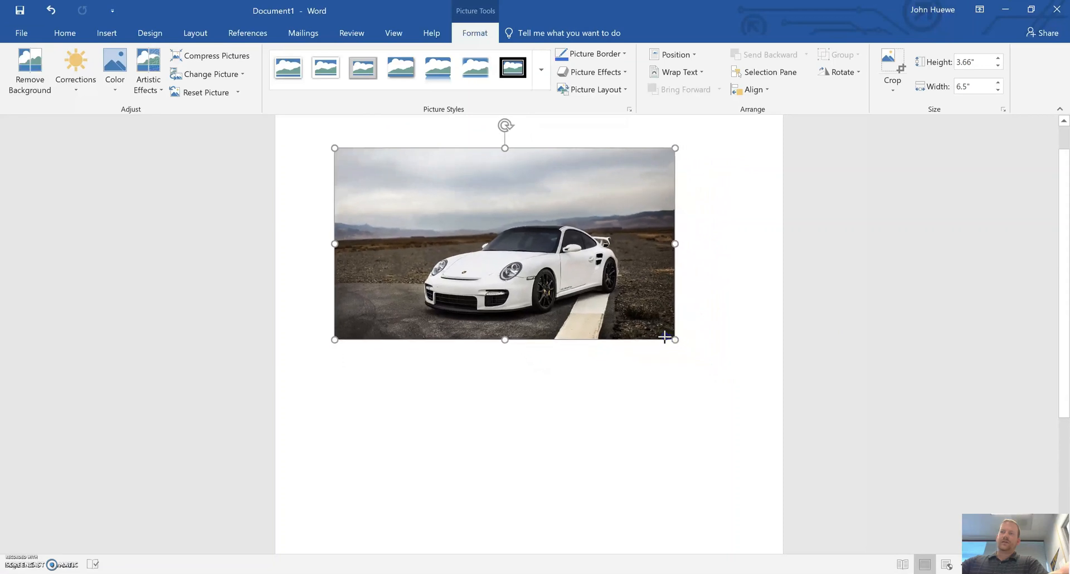
{"action": "left_click_drag", "start_coordinate": [676, 339], "coordinate": [511, 247]}
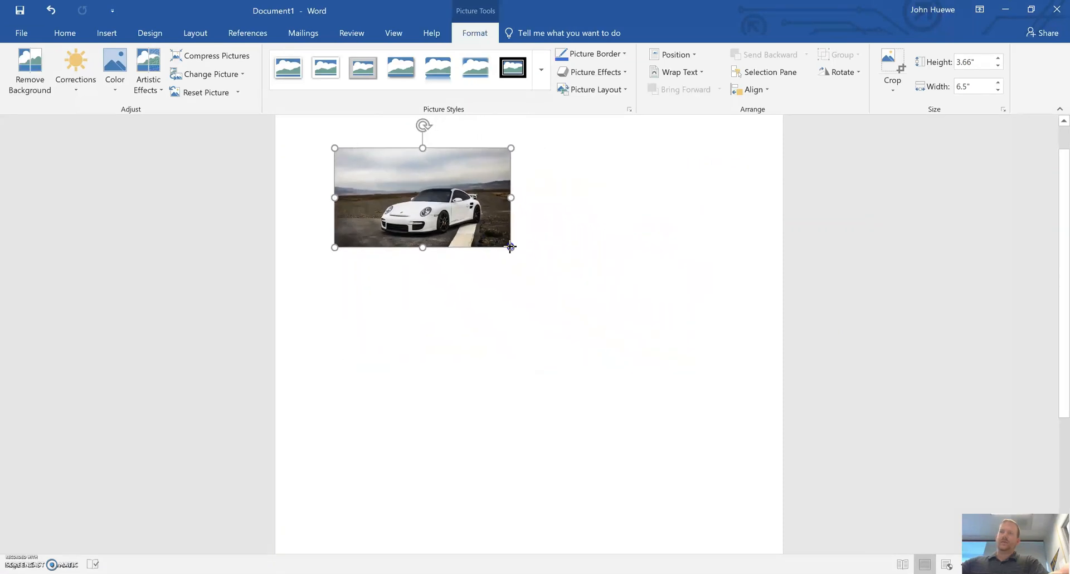
{"action": "left_click_drag", "start_coordinate": [511, 246], "coordinate": [591, 294]}
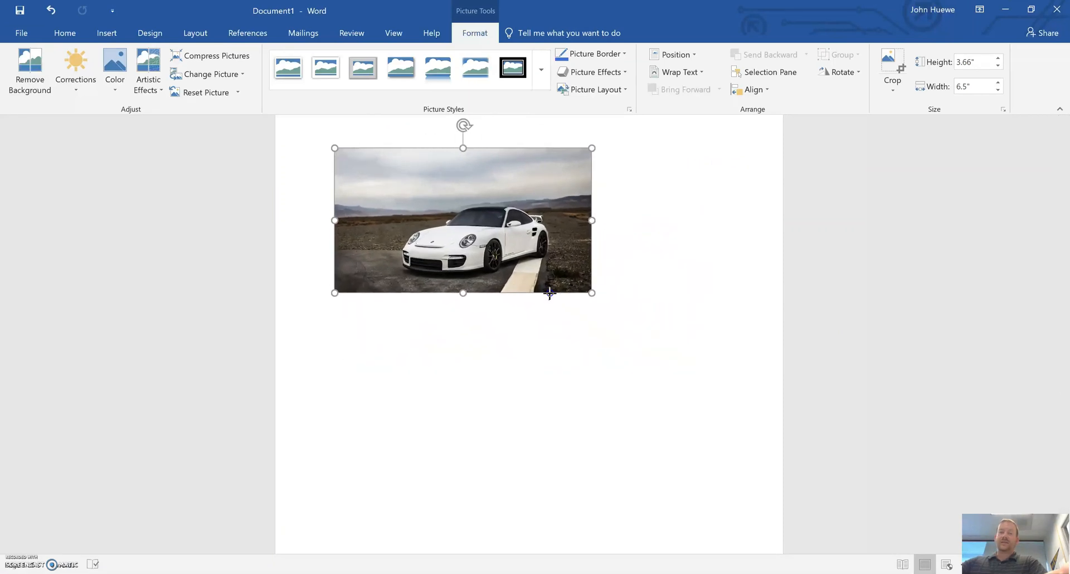
{"action": "left_click_drag", "start_coordinate": [591, 293], "coordinate": [568, 280]}
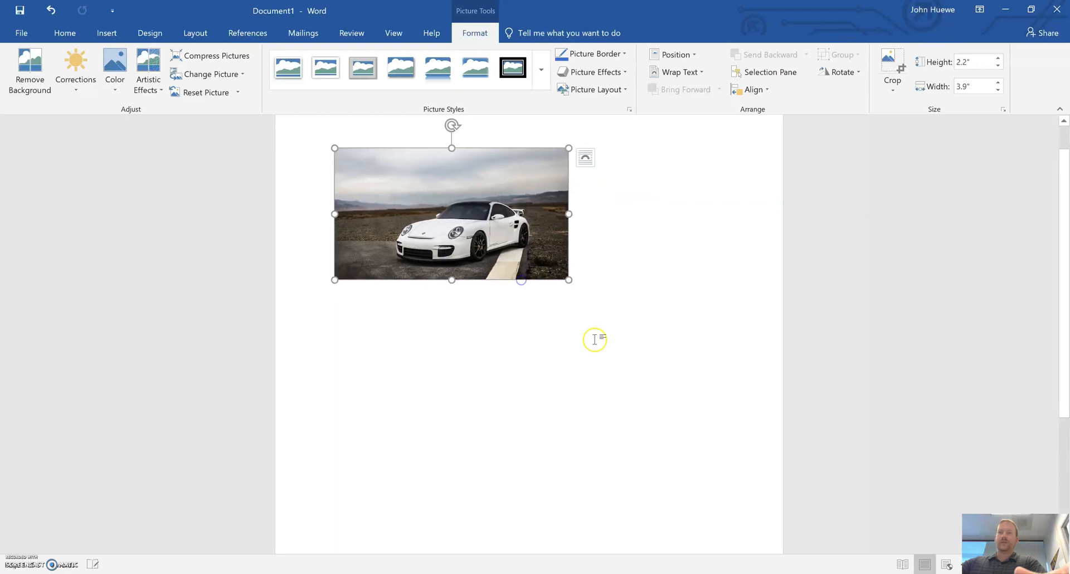
{"action": "left_click", "coordinate": [51, 10]}
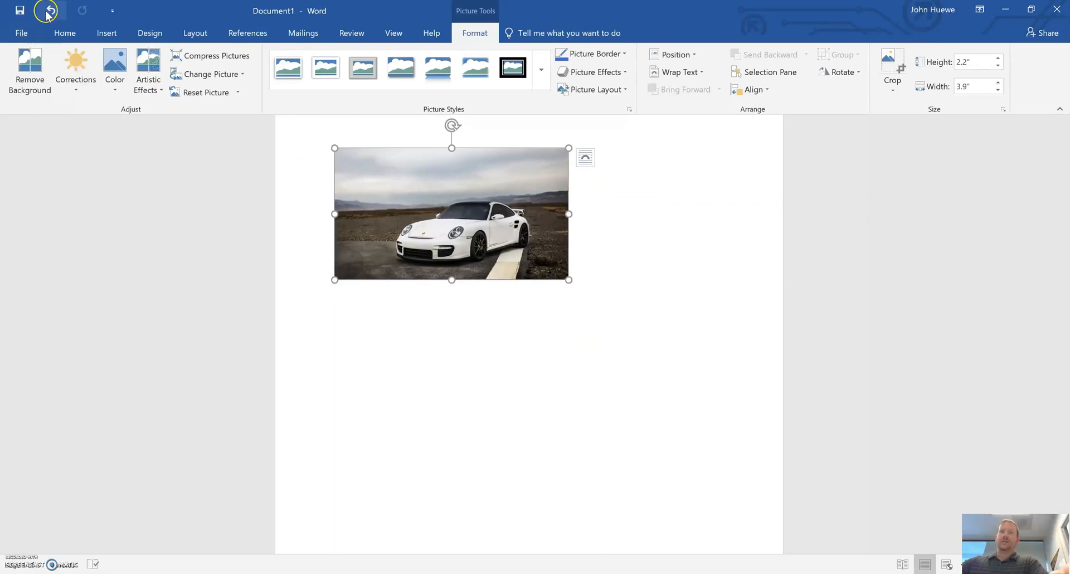
{"action": "left_click", "coordinate": [48, 11]}
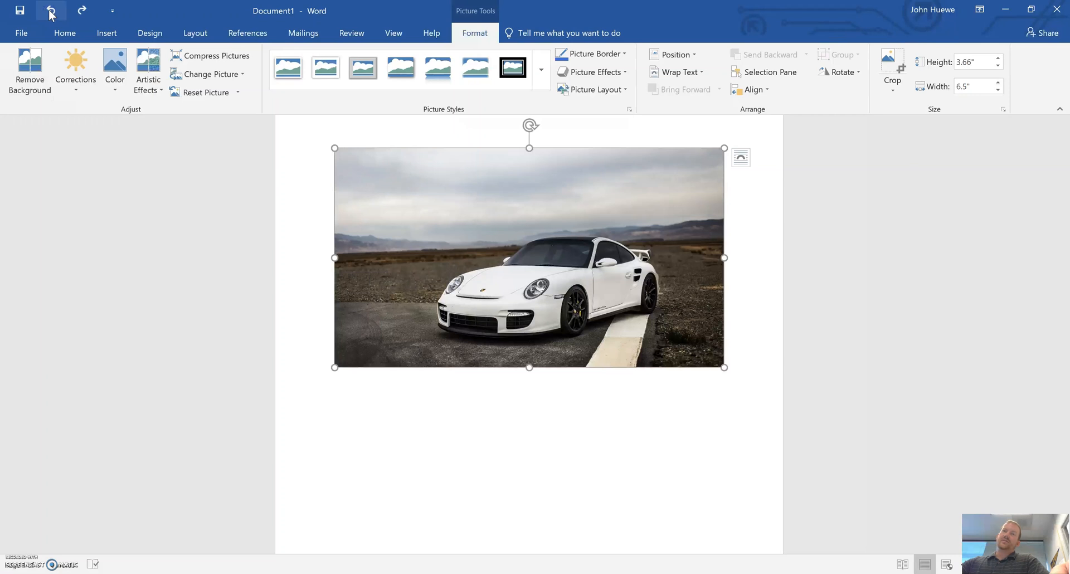
Step: Undo the car photo insertion and split the blank page into two columns
{"action": "left_click", "coordinate": [52, 11]}
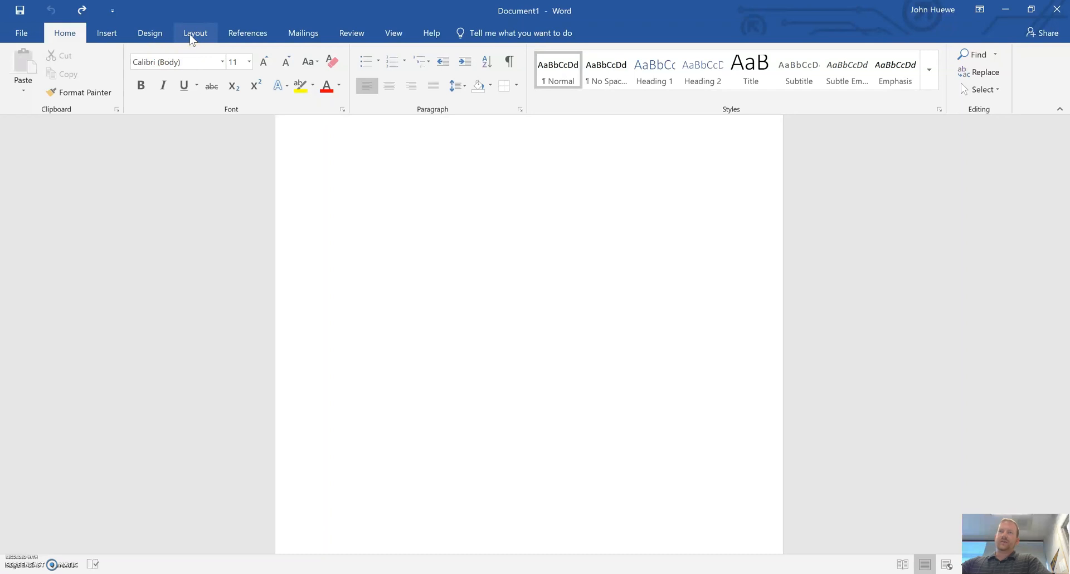
{"action": "left_click", "coordinate": [195, 32]}
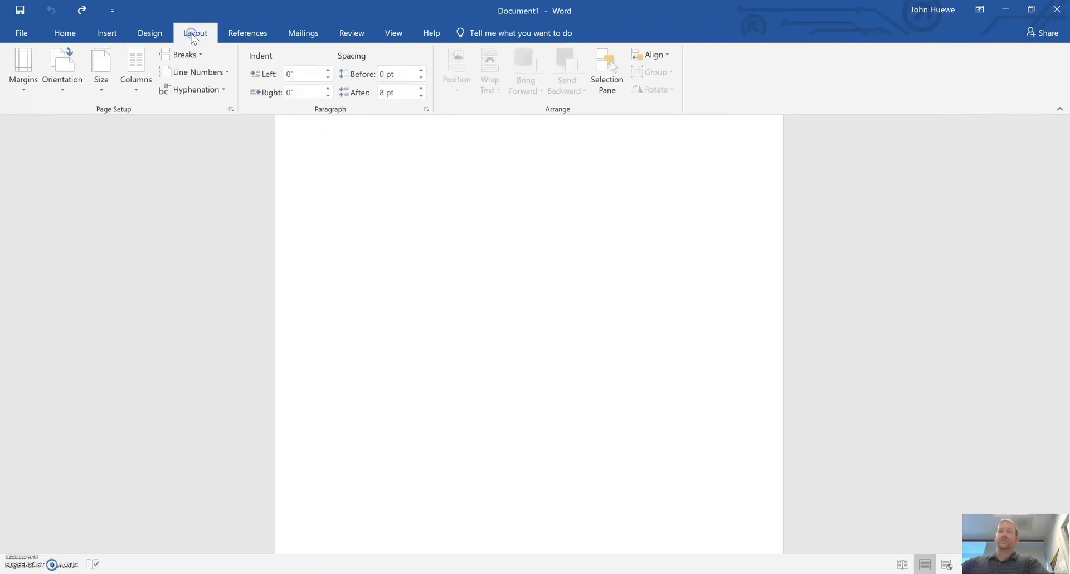
{"action": "left_click", "coordinate": [135, 64]}
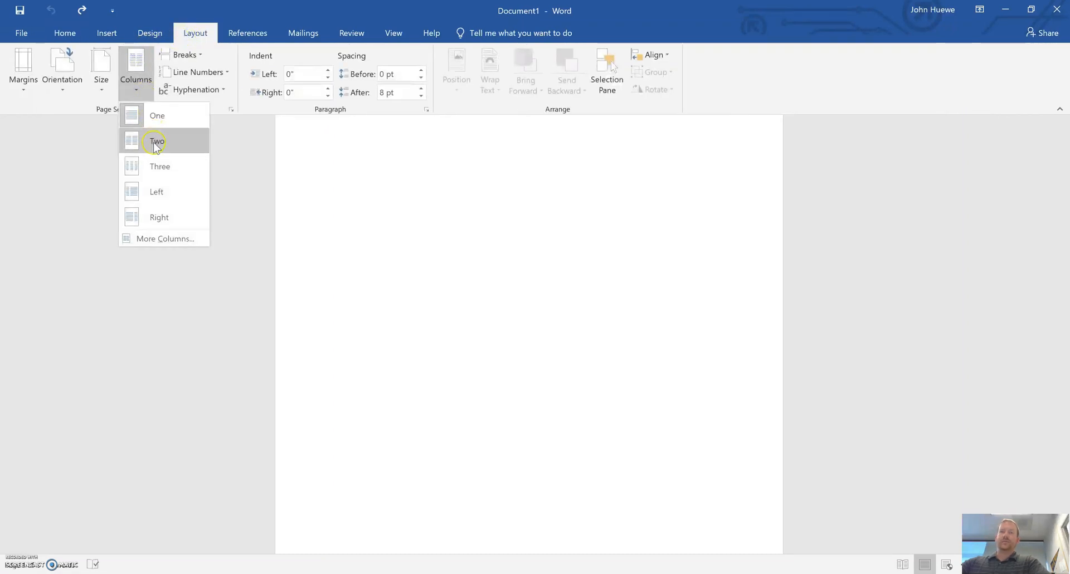
{"action": "left_click", "coordinate": [156, 142]}
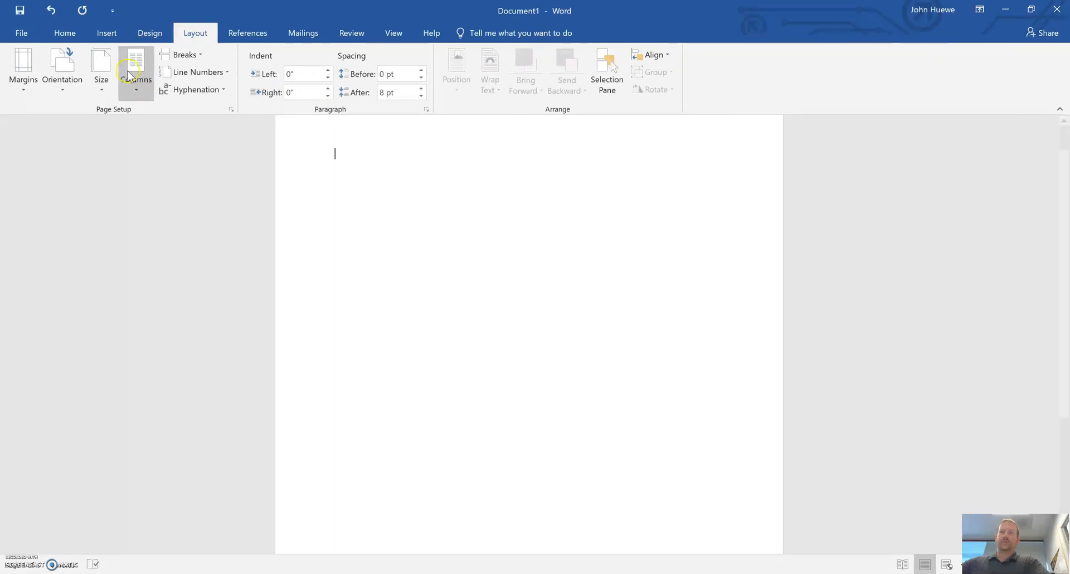
{"action": "mouse_move", "coordinate": [693, 471]}
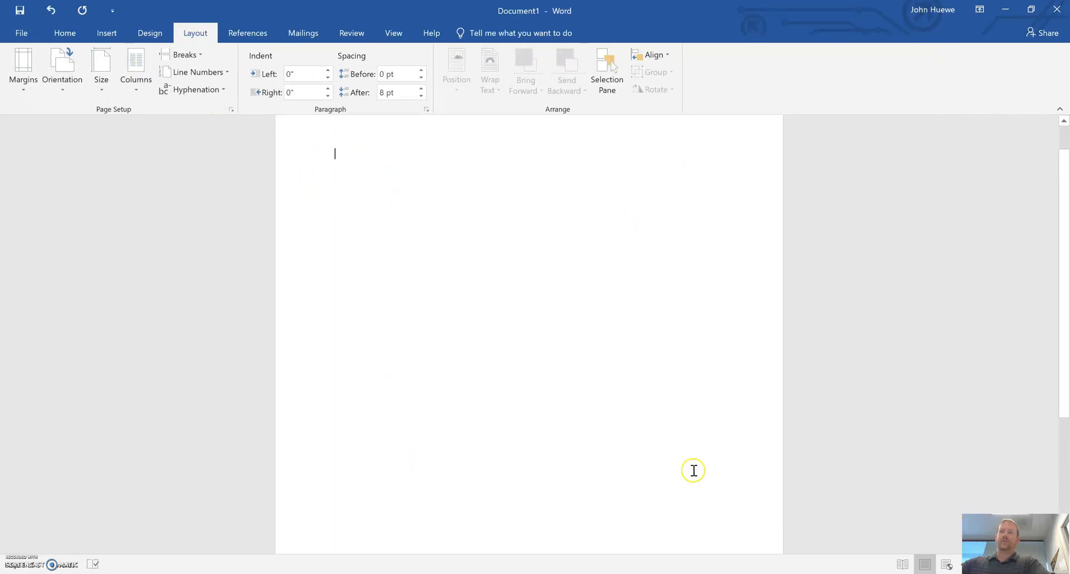
Step: Insert the four photos (white car, yellow car, purple pyramids with plane, black car) from XPS Wallpapers
{"action": "left_click", "coordinate": [107, 32]}
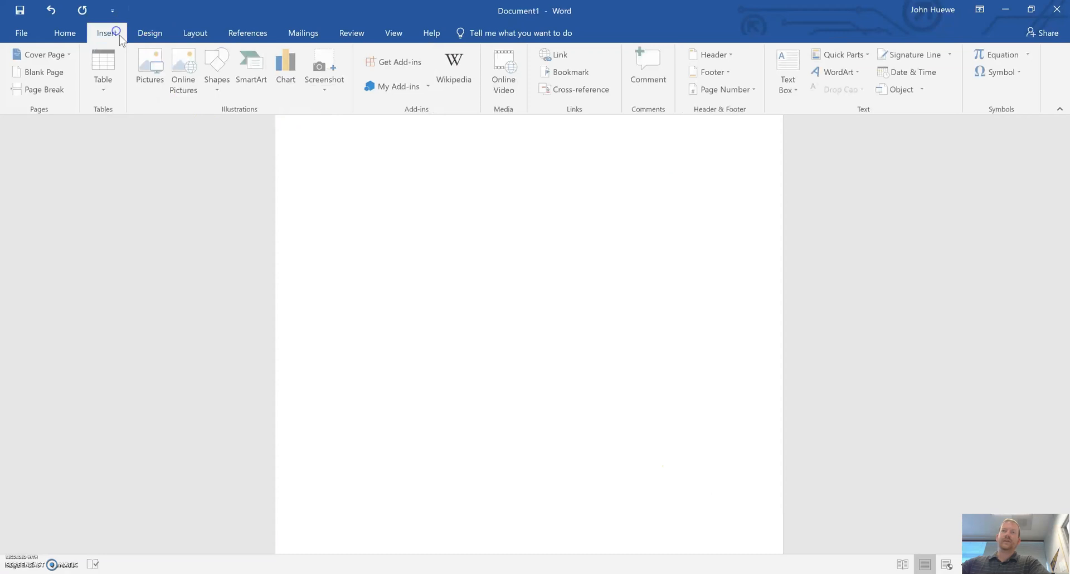
{"action": "left_click", "coordinate": [150, 64]}
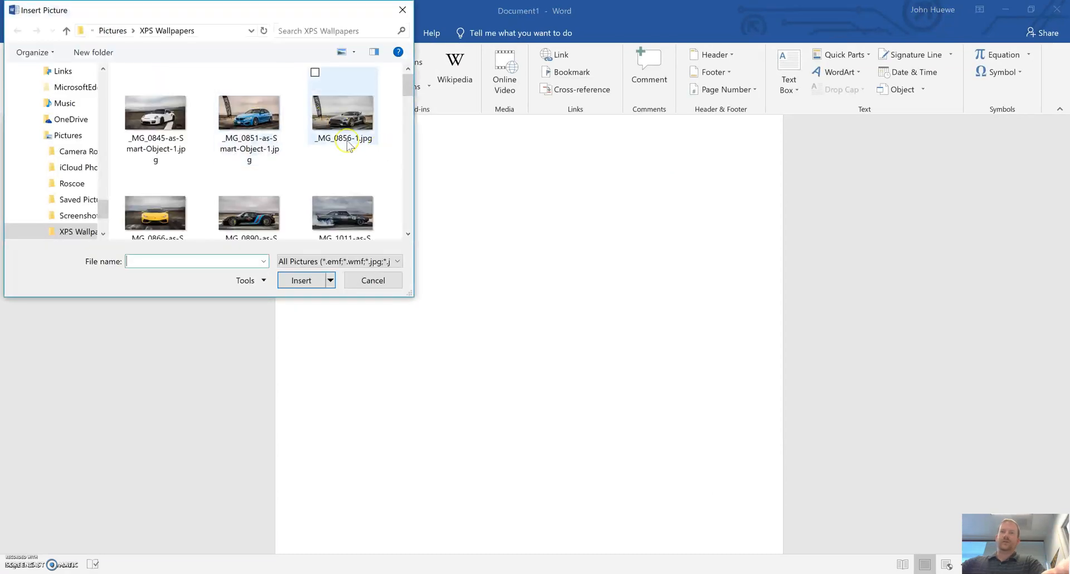
{"action": "left_click", "coordinate": [155, 113]}
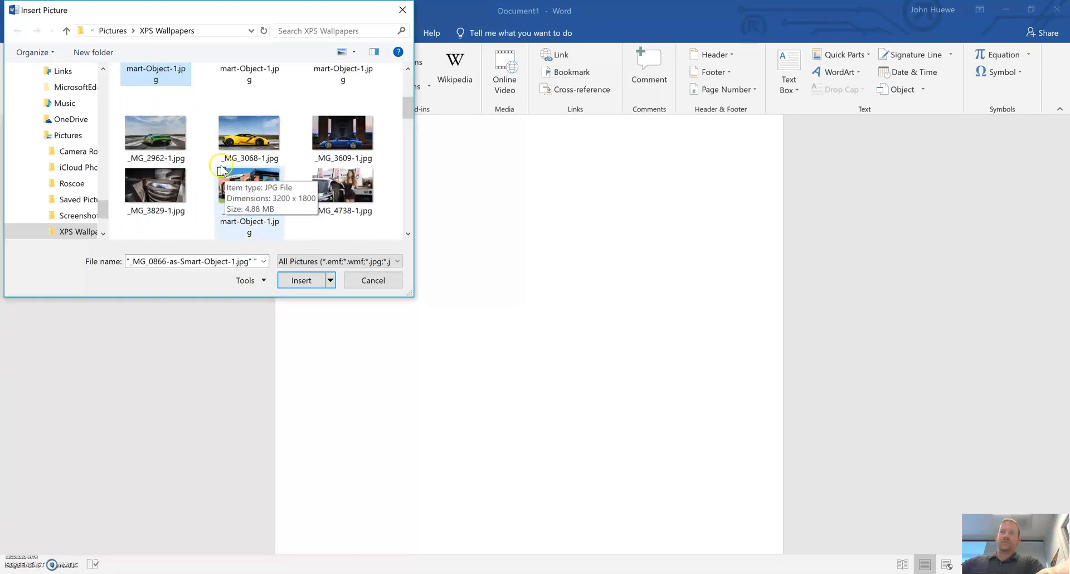
{"action": "scroll", "scroll_direction": "down", "scroll_amount": 3}
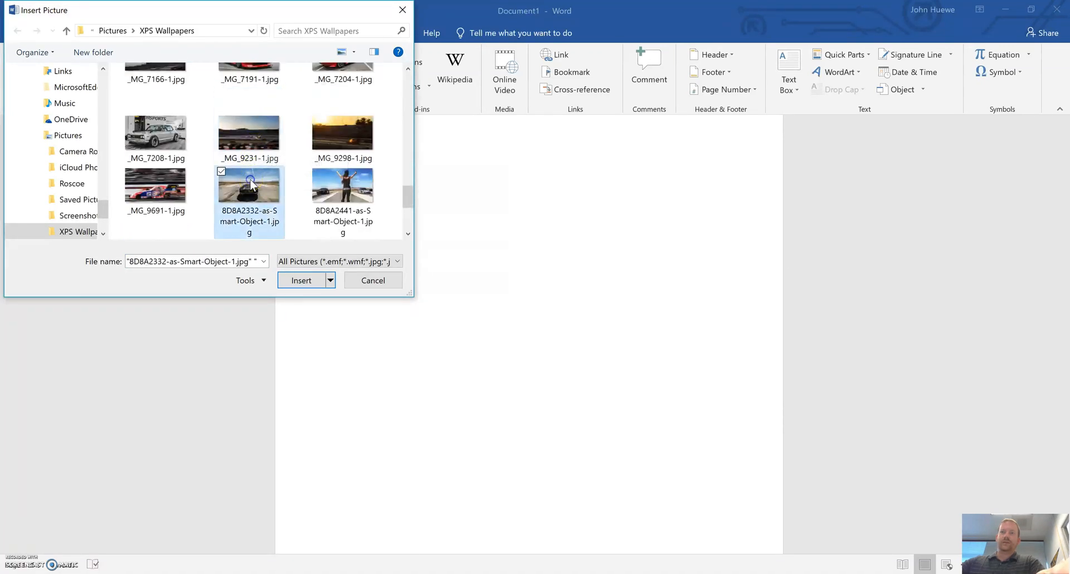
{"action": "left_click", "coordinate": [301, 280]}
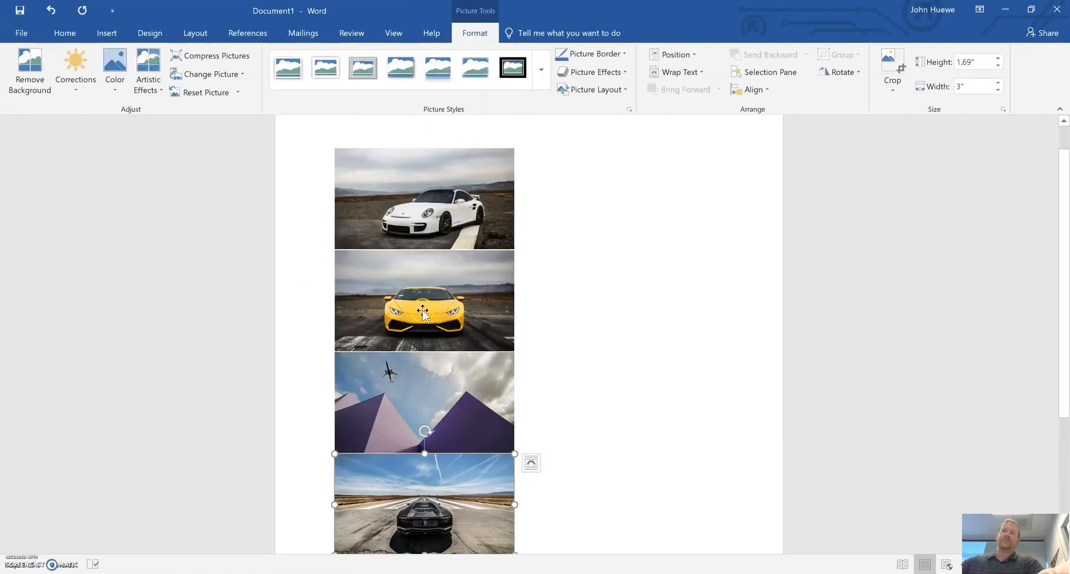
{"action": "mouse_move", "coordinate": [518, 330]}
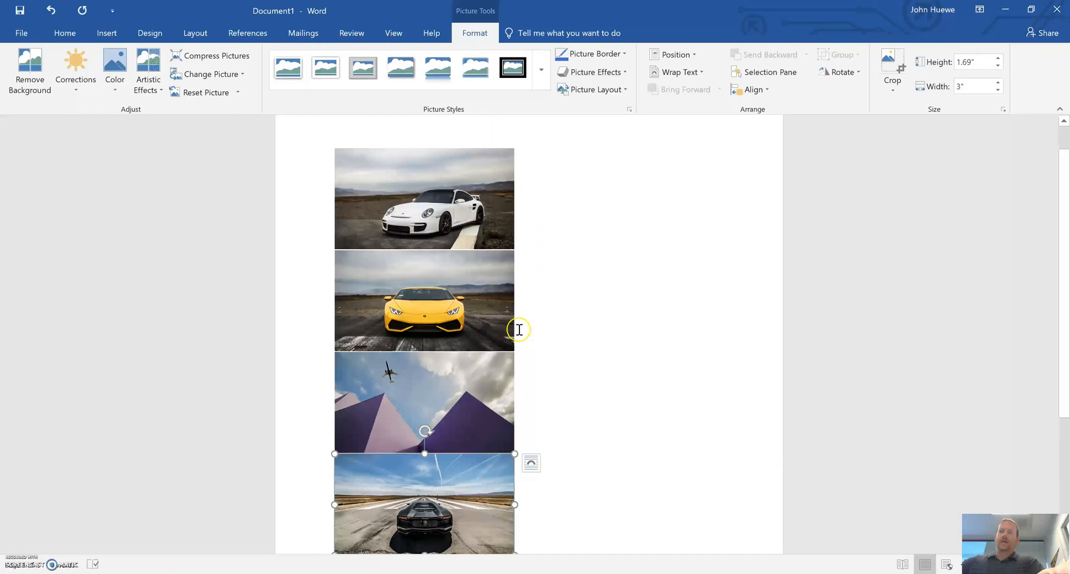
Step: Place the insertion point after the white car photo to push the yellow car down
{"action": "left_click", "coordinate": [546, 276]}
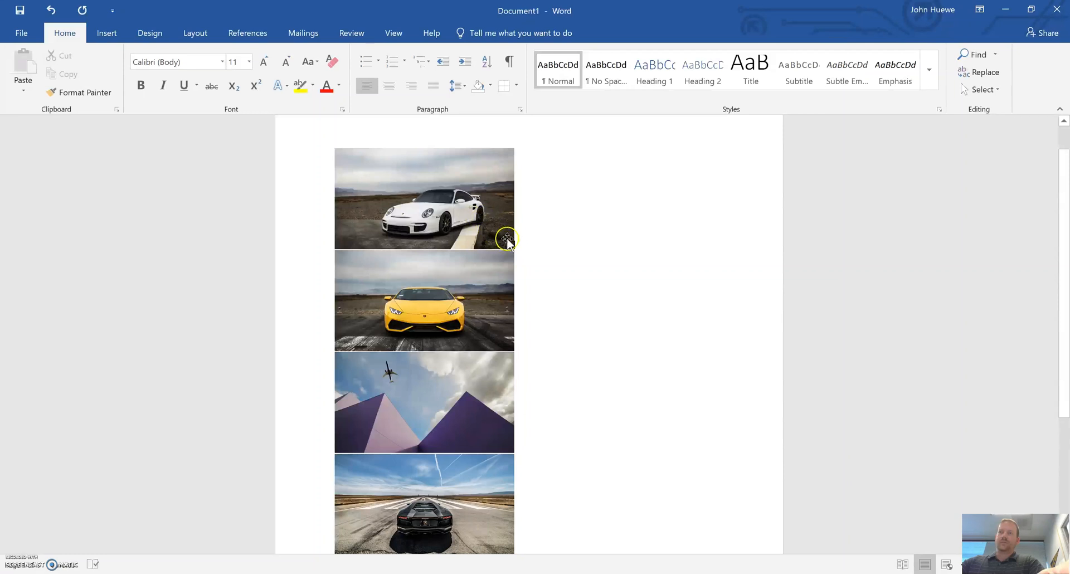
{"action": "mouse_move", "coordinate": [559, 283]}
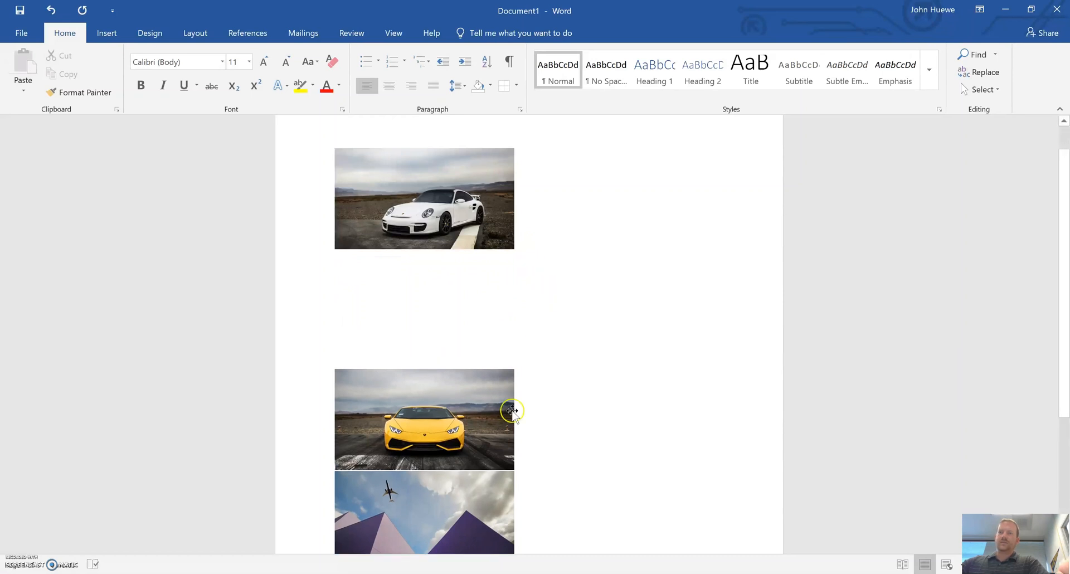
{"action": "mouse_move", "coordinate": [554, 474]}
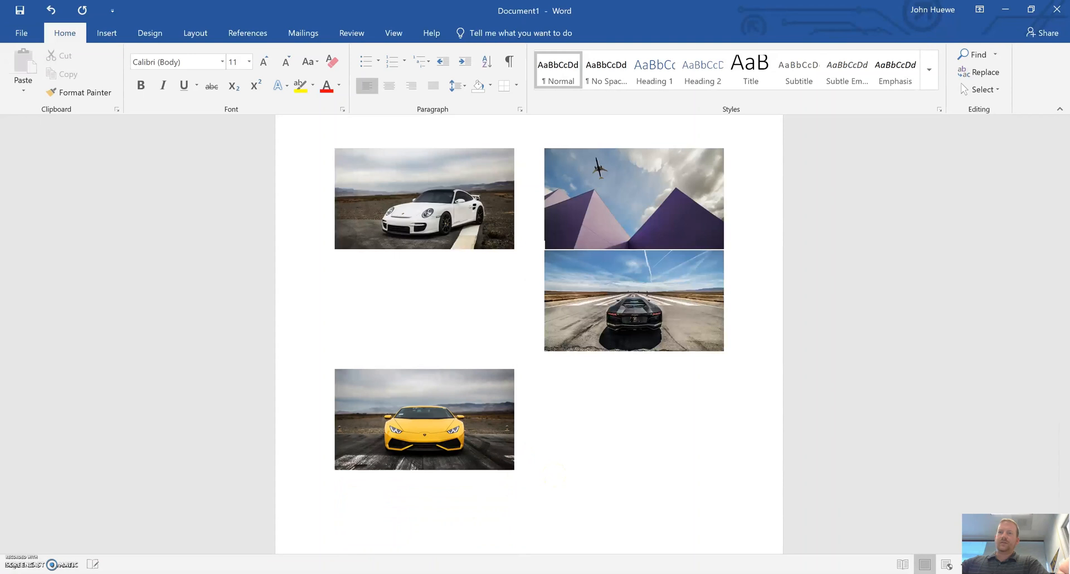
{"action": "mouse_move", "coordinate": [752, 217]}
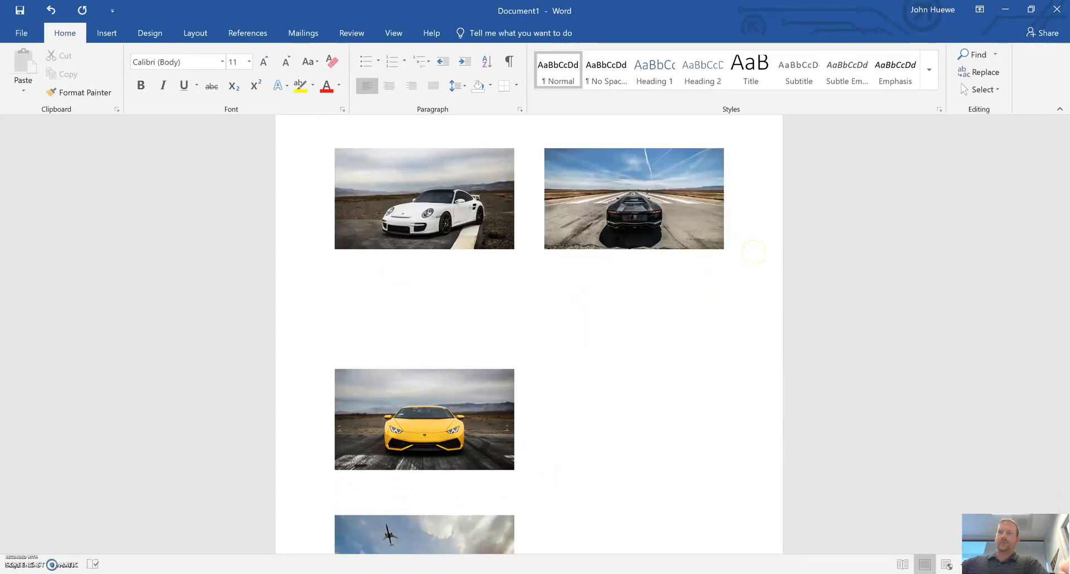
Step: Scroll through the page to inspect the two-by-two grid of spaced photos
{"action": "scroll", "scroll_direction": "down", "scroll_amount": 3}
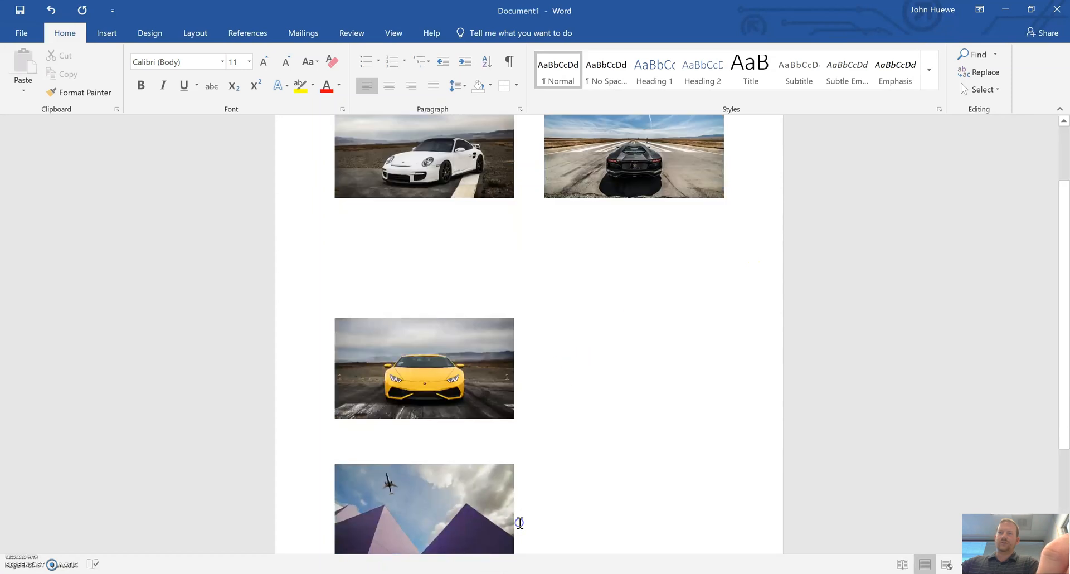
{"action": "scroll", "scroll_direction": "down", "scroll_amount": 3}
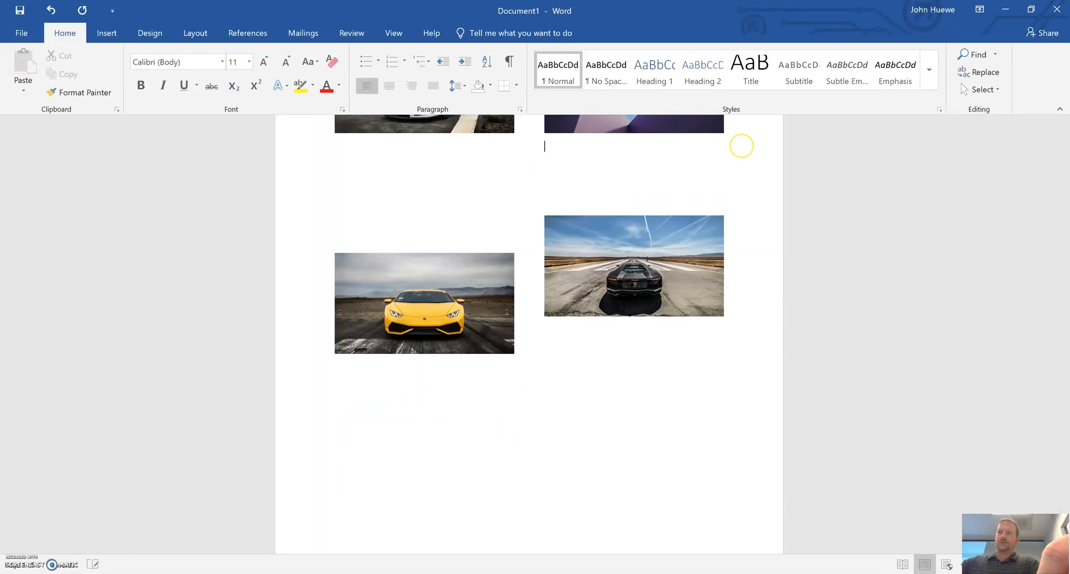
{"action": "scroll", "scroll_direction": "up", "scroll_amount": 3}
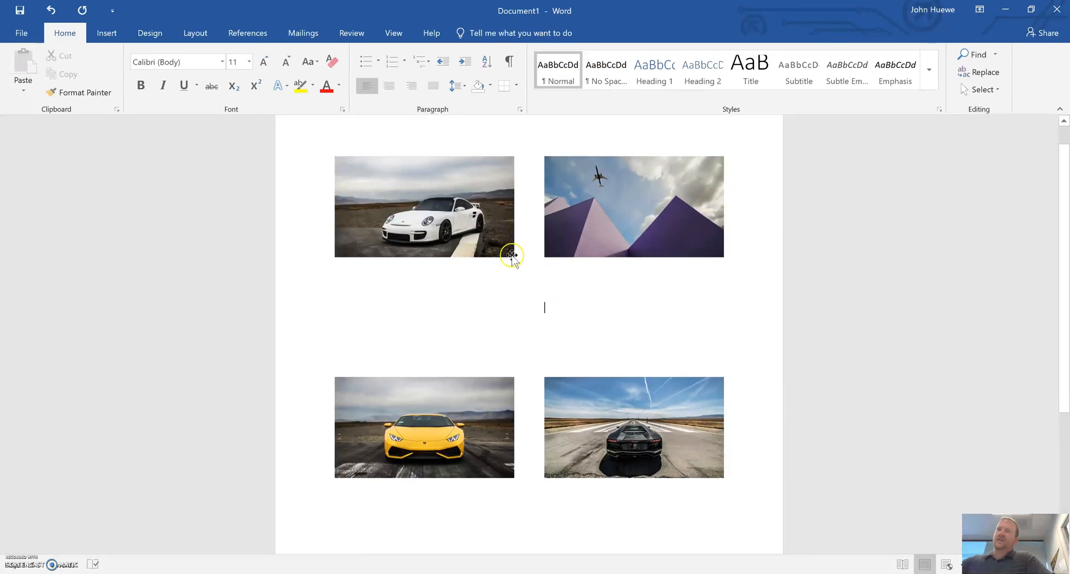
{"action": "mouse_move", "coordinate": [400, 308]}
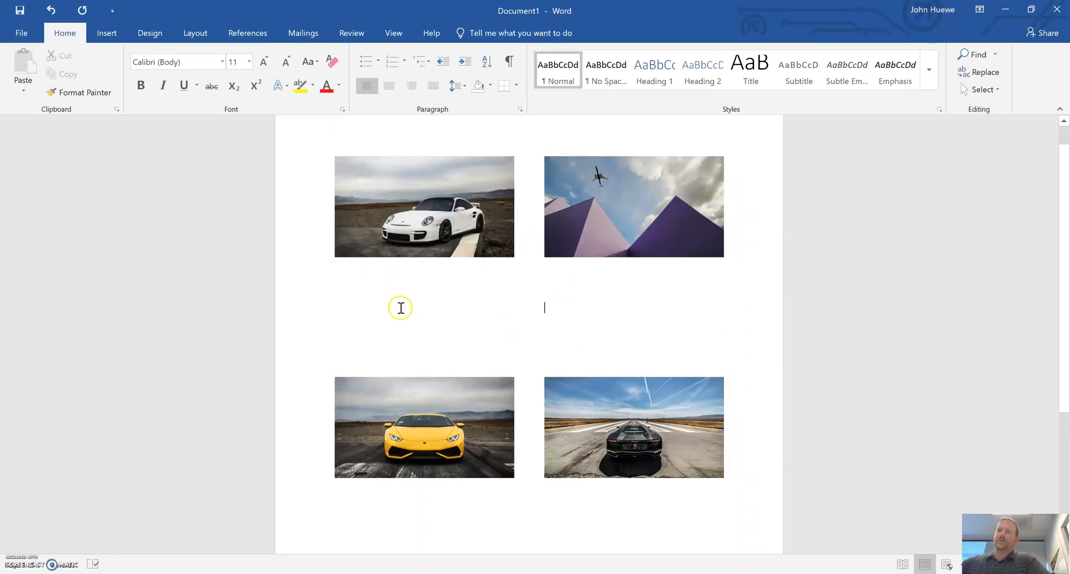
{"action": "mouse_move", "coordinate": [465, 317]}
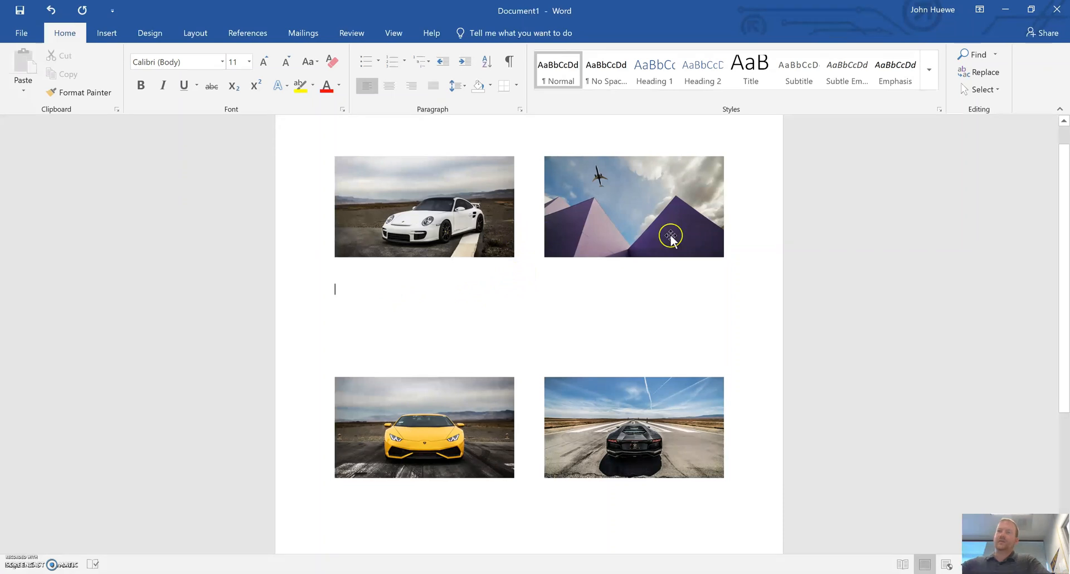
{"action": "mouse_move", "coordinate": [442, 414]}
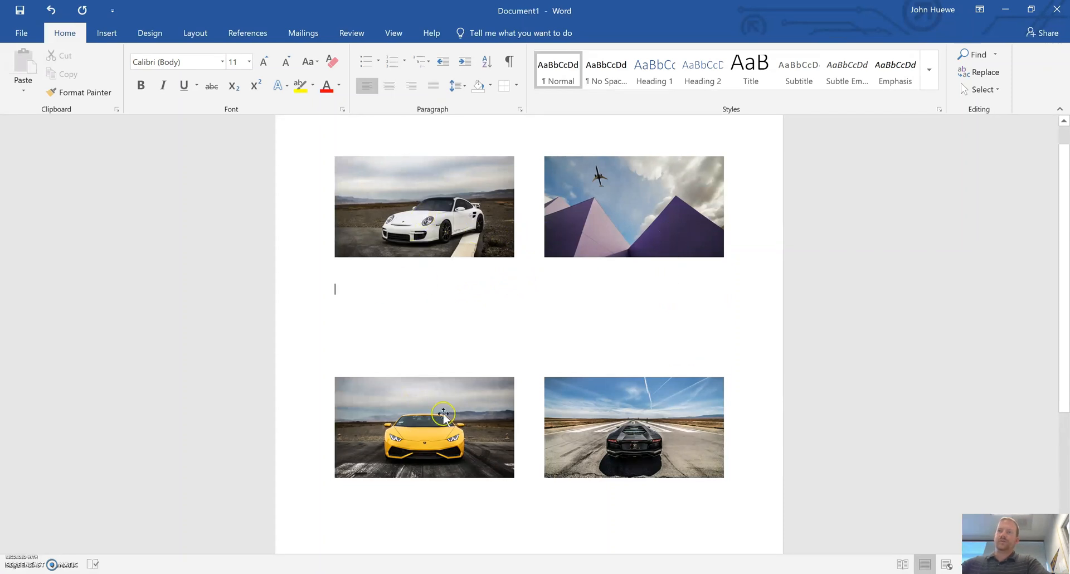
{"action": "mouse_move", "coordinate": [508, 305]}
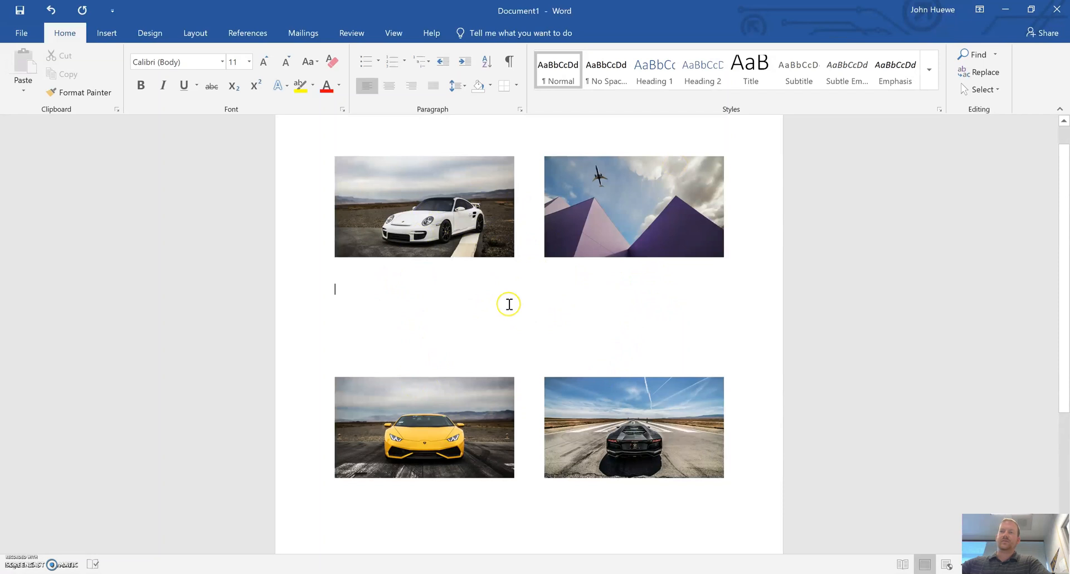
{"action": "mouse_move", "coordinate": [437, 315]}
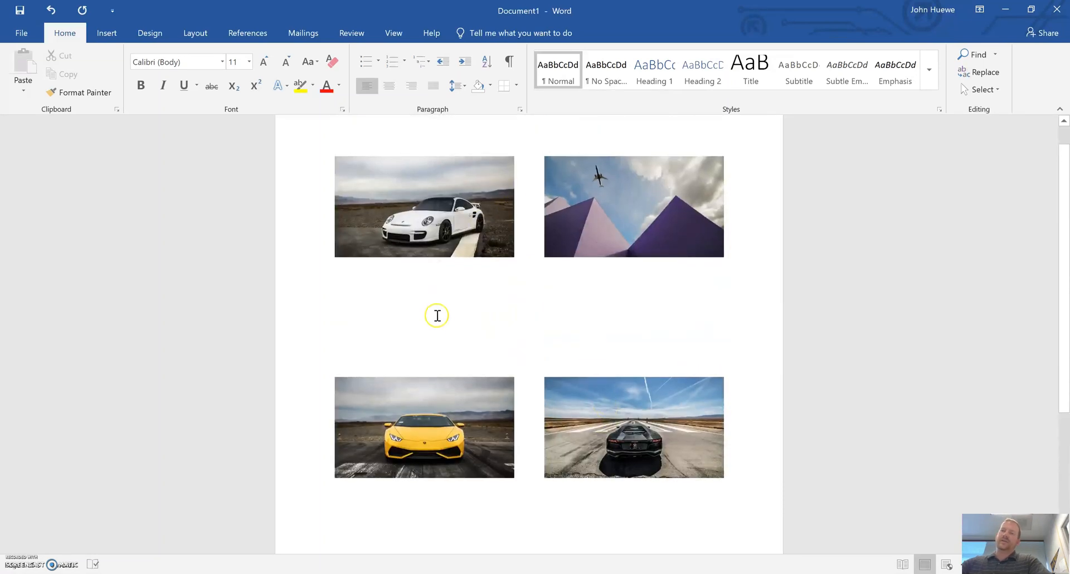
{"action": "mouse_move", "coordinate": [436, 312]}
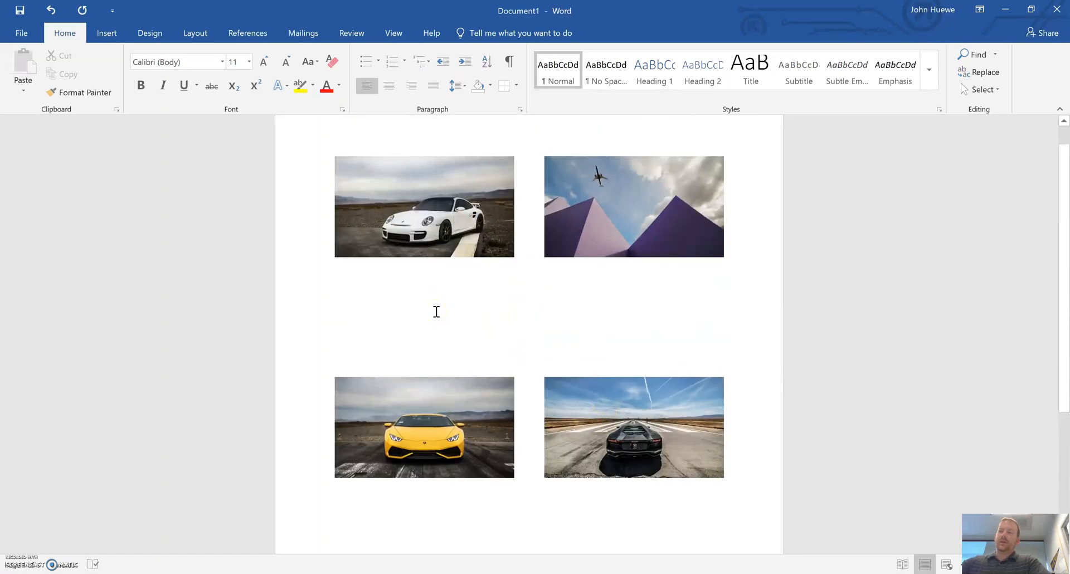